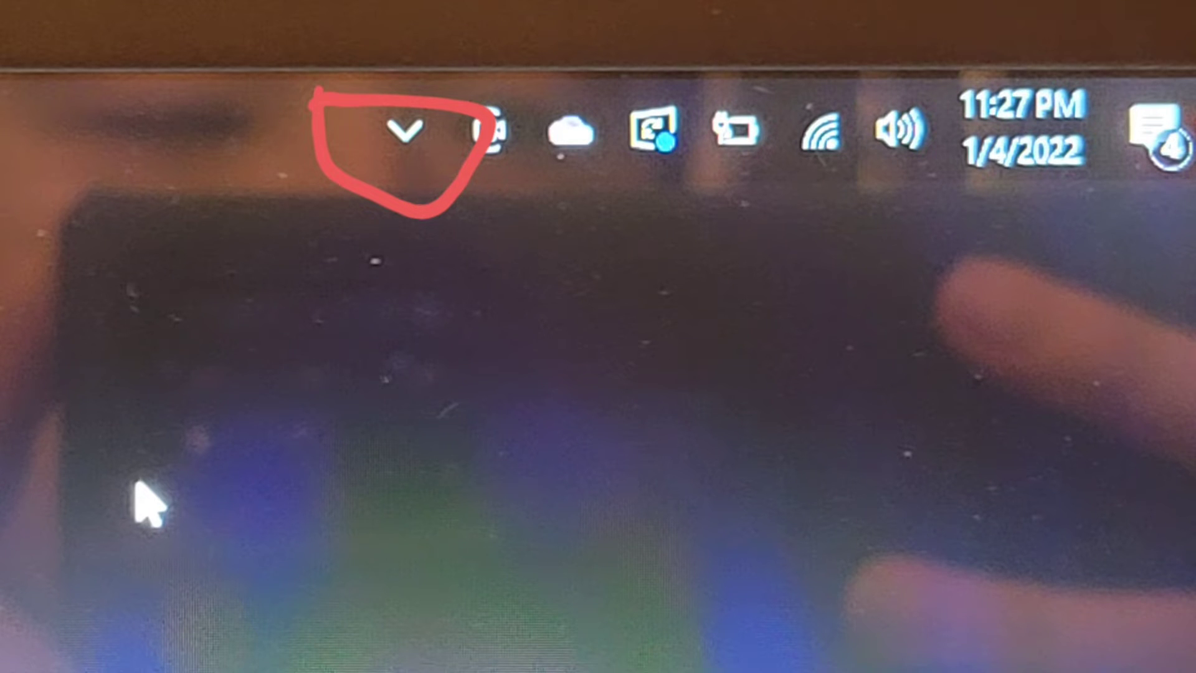
# Expand the taskbar's hidden icons tray to show the Malwarebytes icon.
pyautogui.click(405, 128)
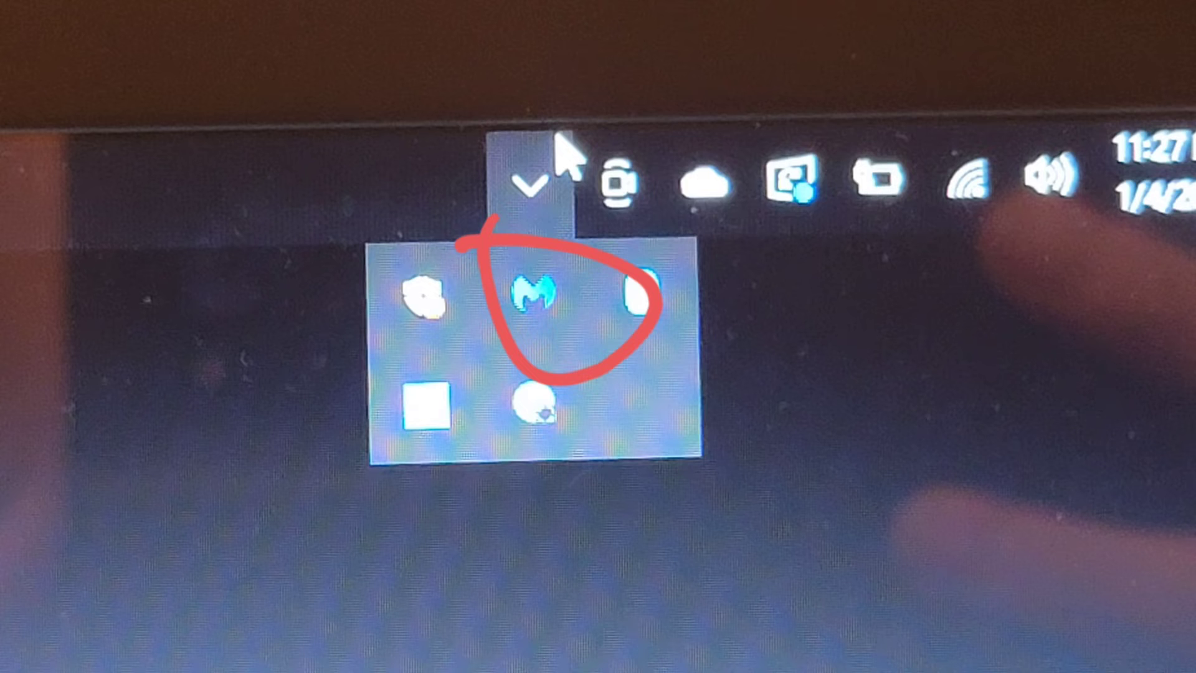